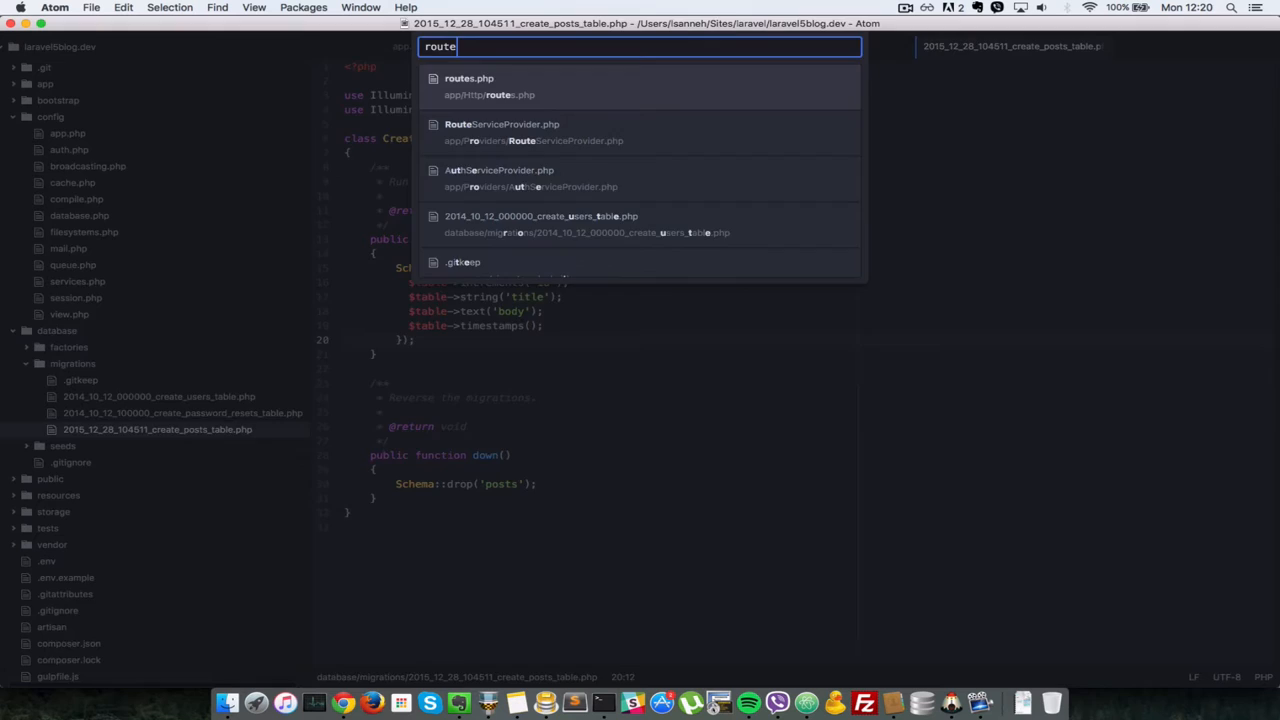
Add Route::resource('posts') inside the web middleware group in routes.php.
click(468, 84)
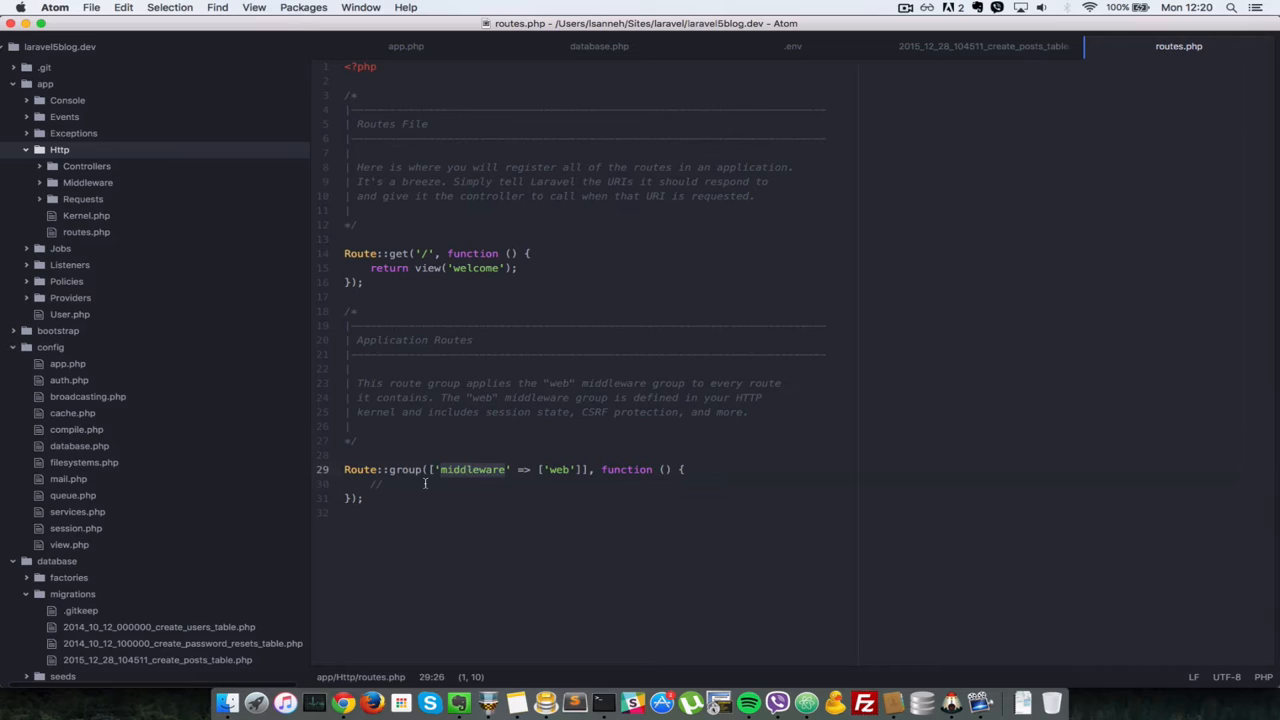
text(Route::)
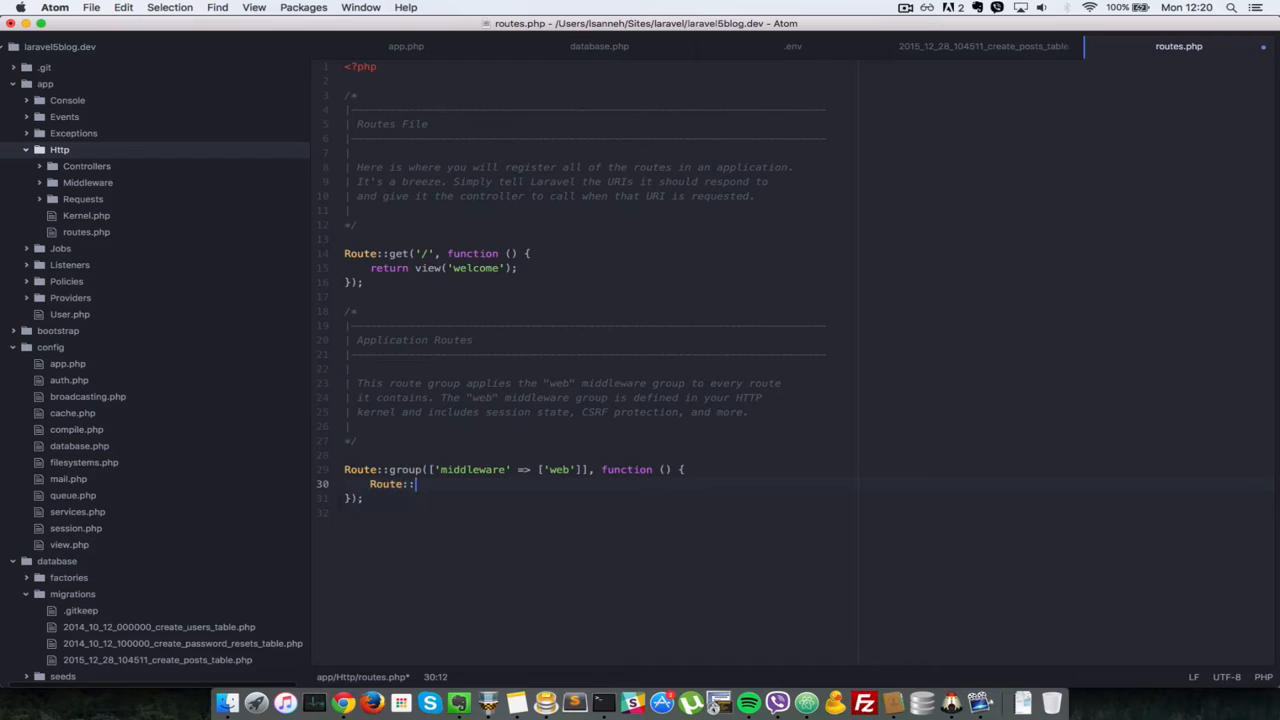
text(resource('posts'))
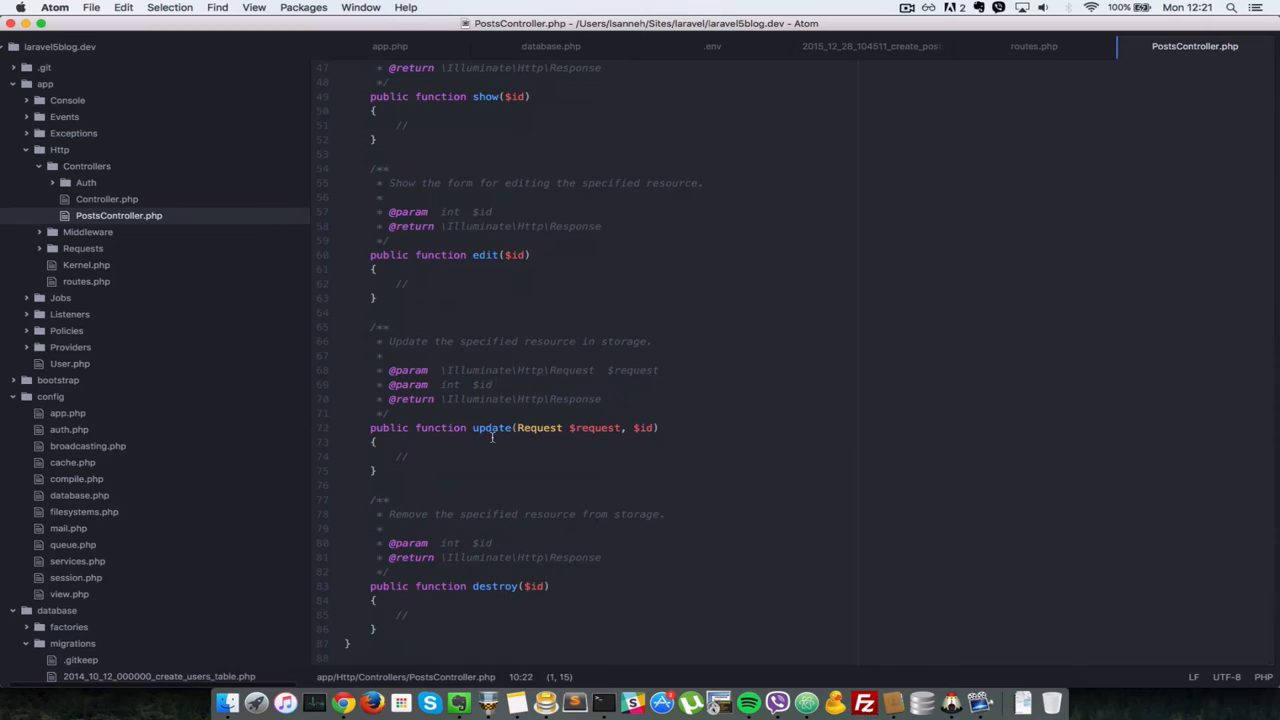
Open PostsController.php from the tree and scroll to the views folder.
click(492, 428)
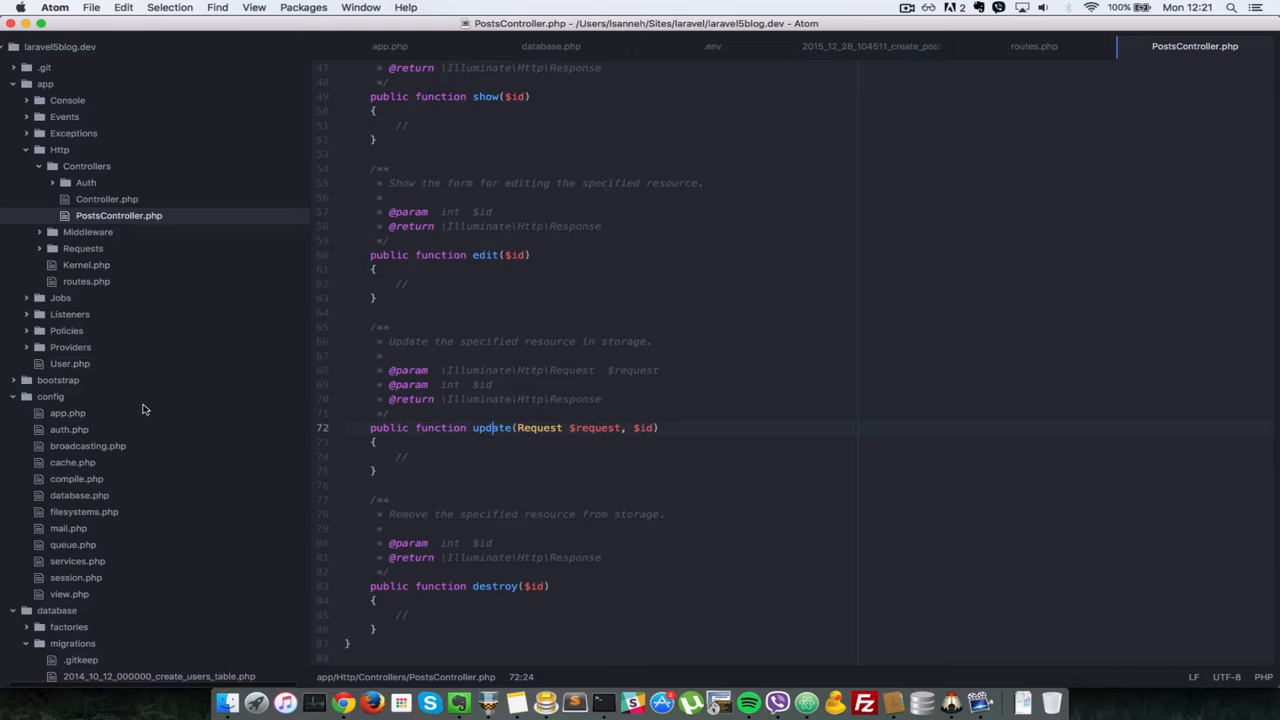
scroll(down, 3)
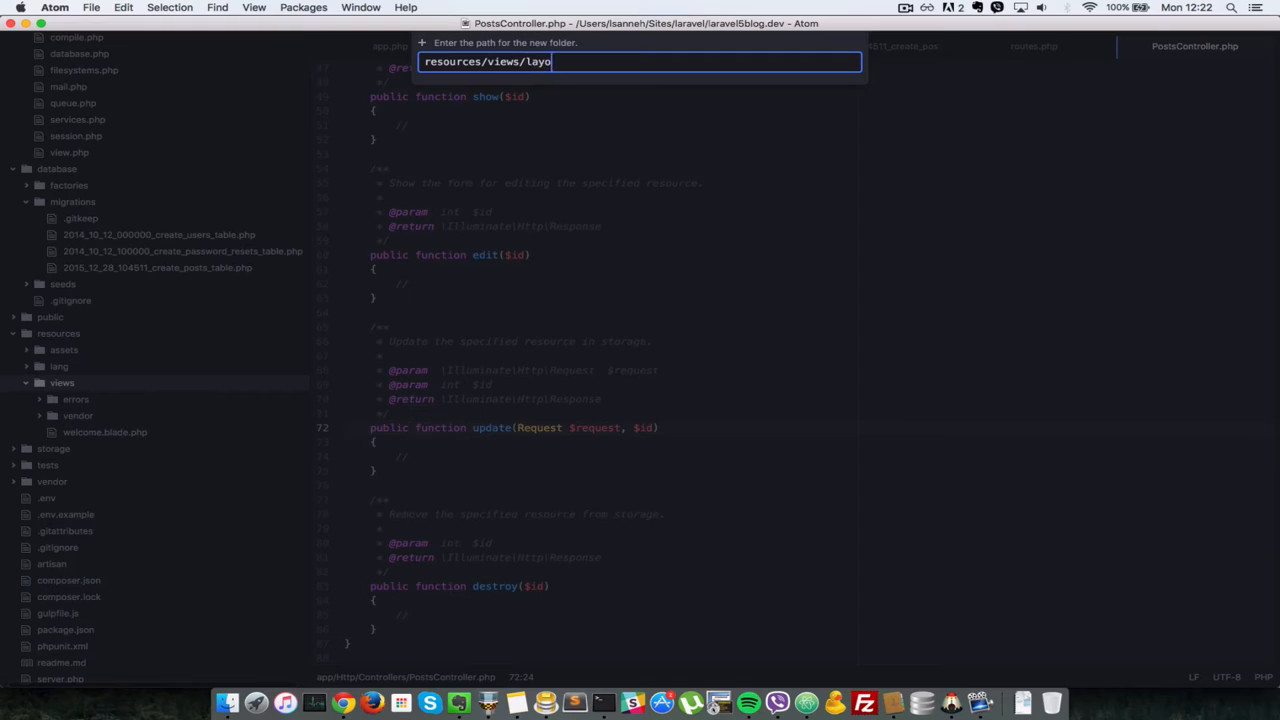
right_click(76, 414)
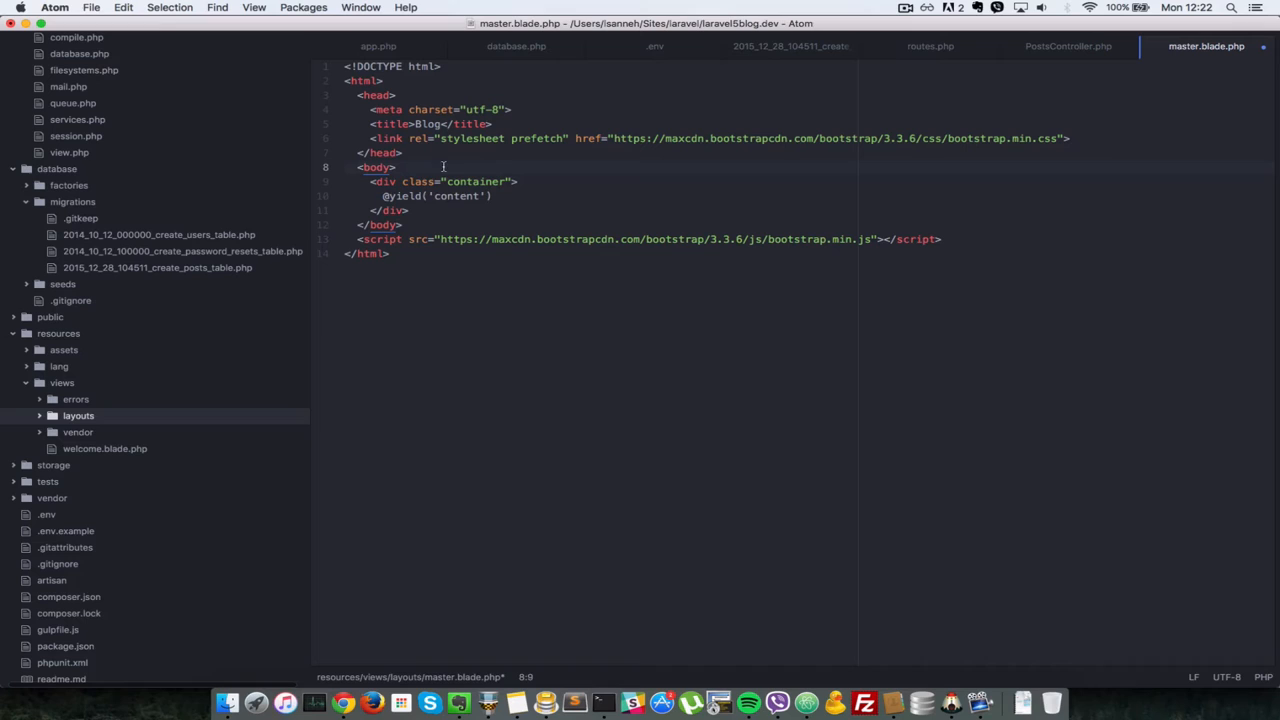
click(368, 138)
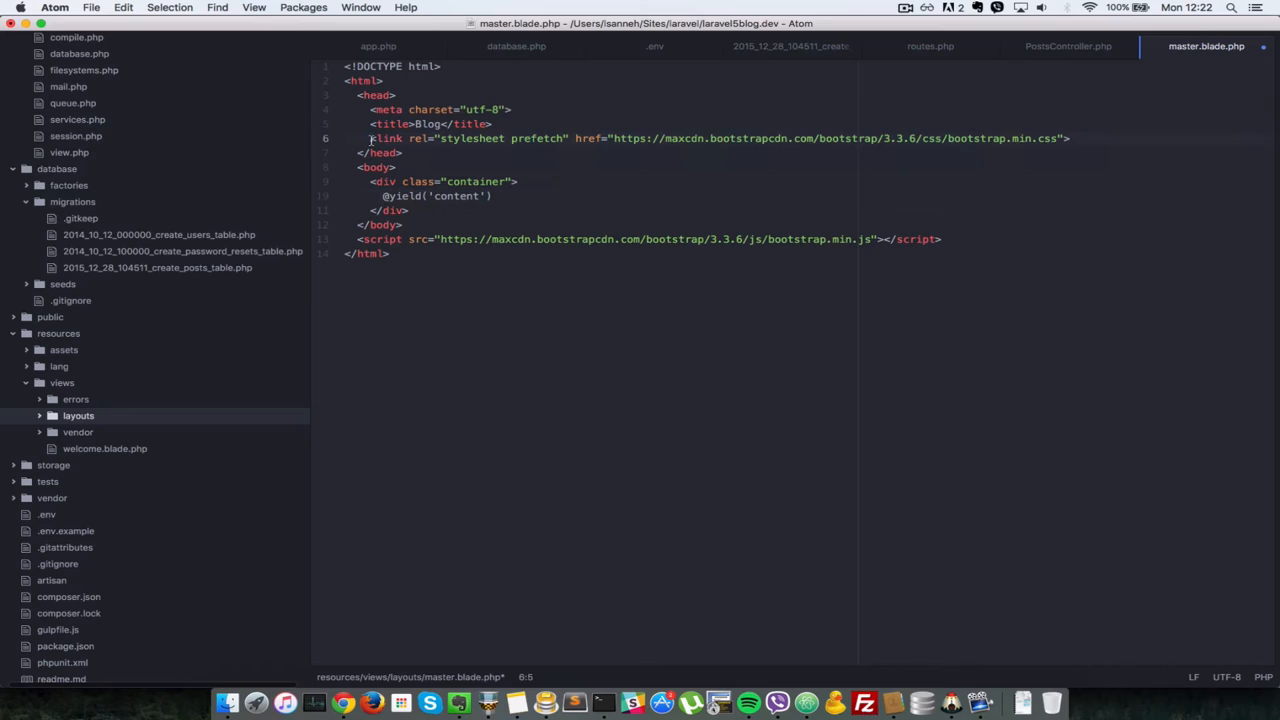
click(496, 196)
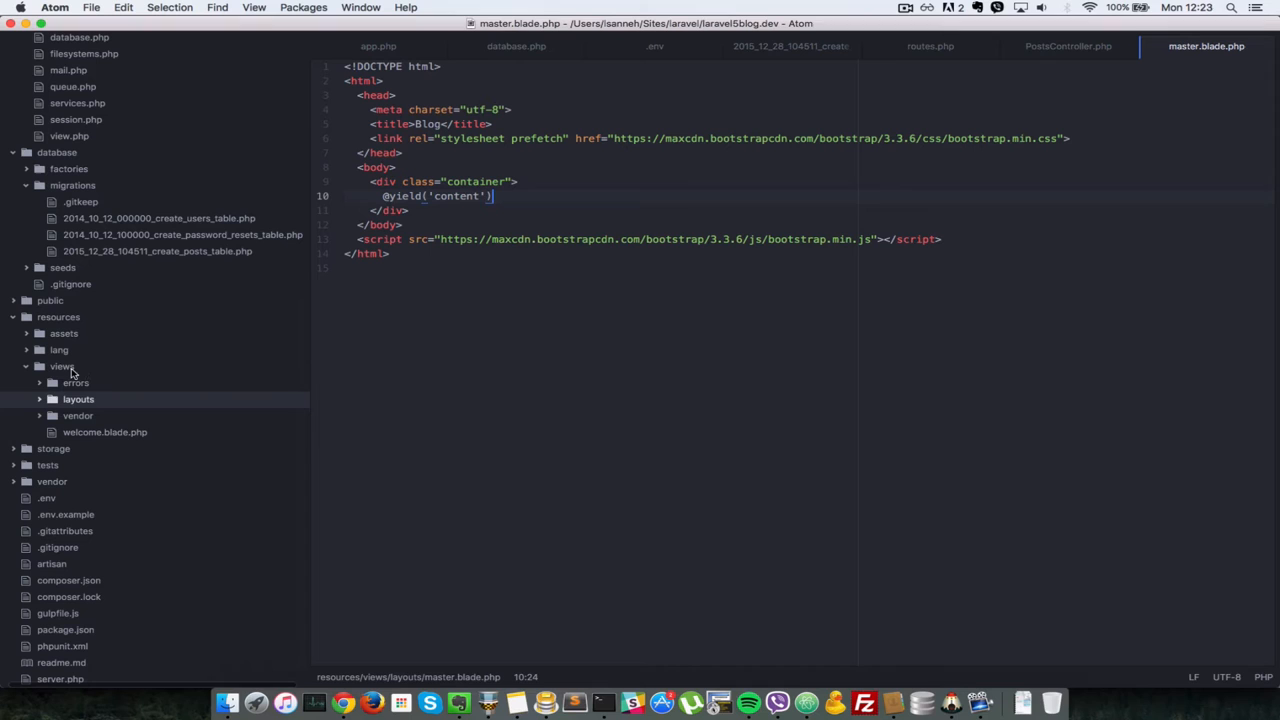
click(76, 414)
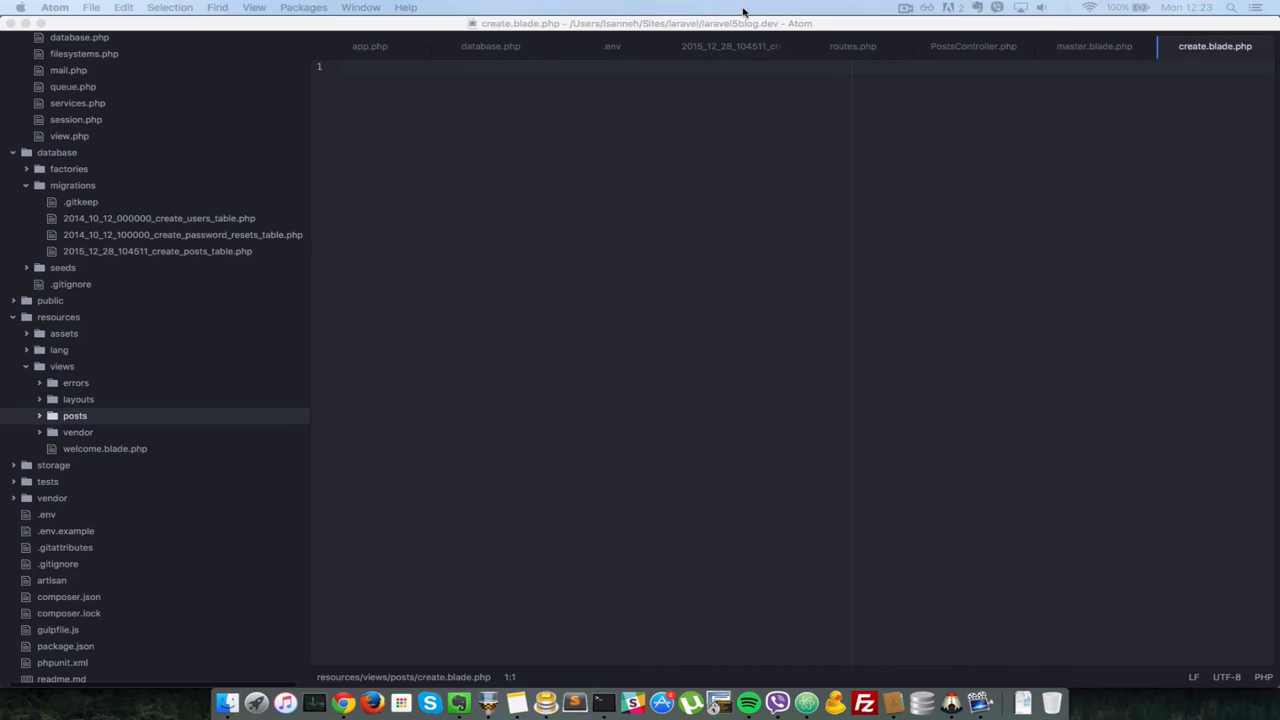
text(@extends('layouts.master'))
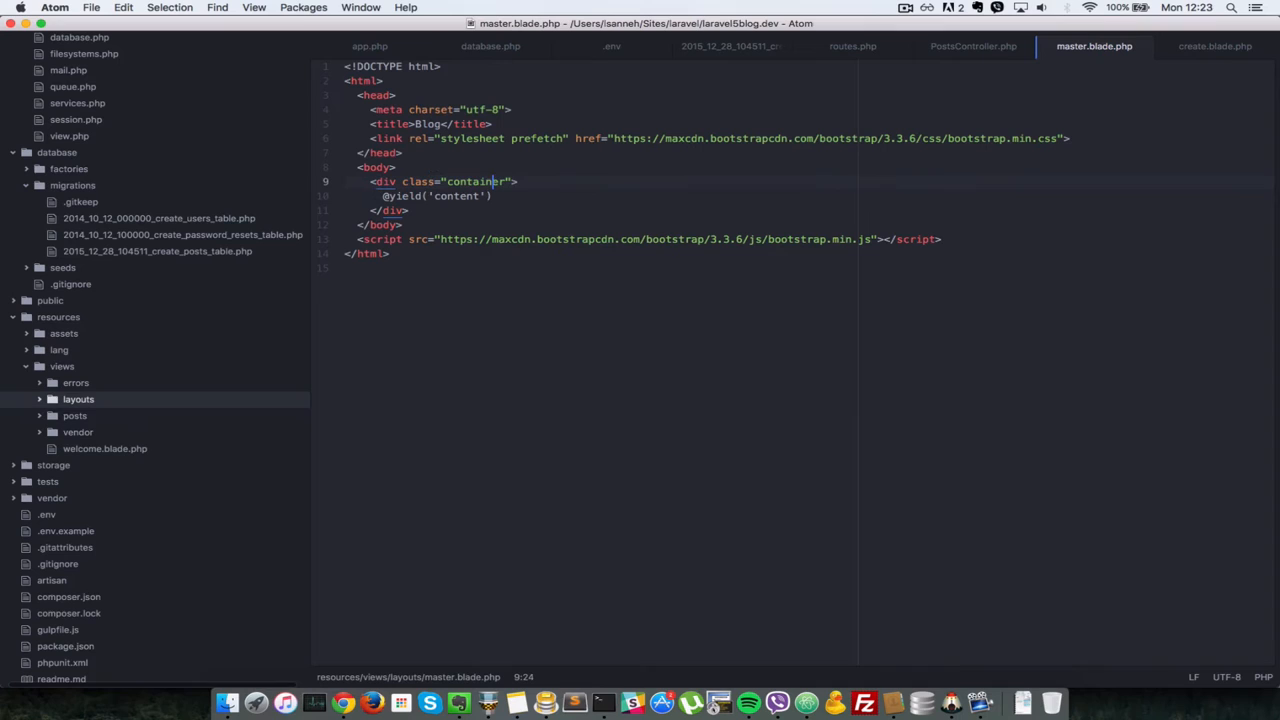
click(1214, 46)
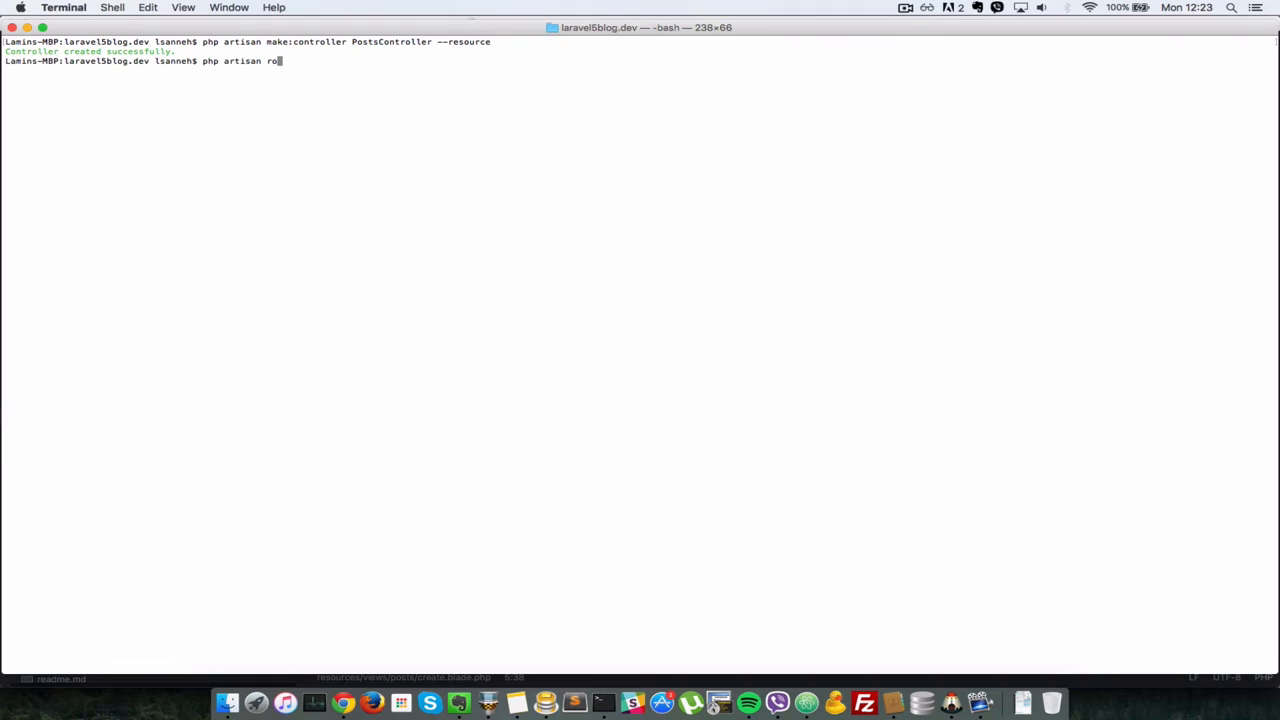
Run the php artisan command in Terminal.
key(Return)
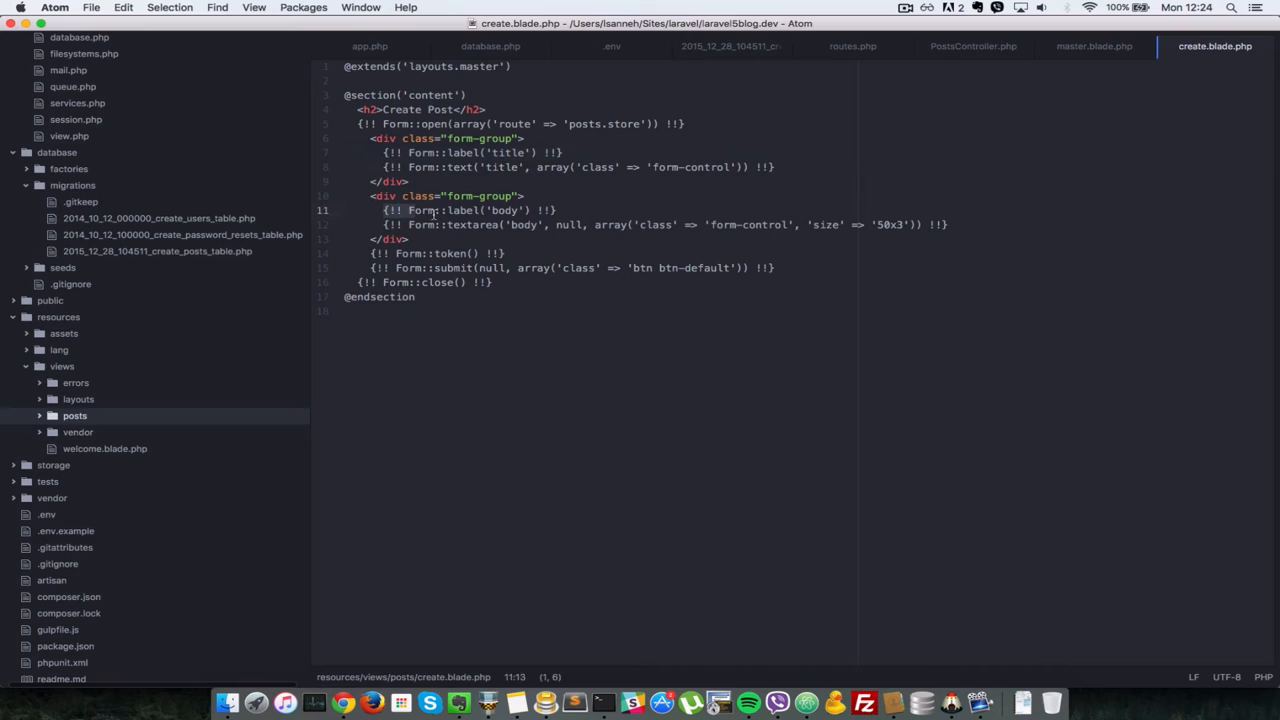
Write the Form::open block with title, body, token and submit in create.blade.php.
click(730, 46)
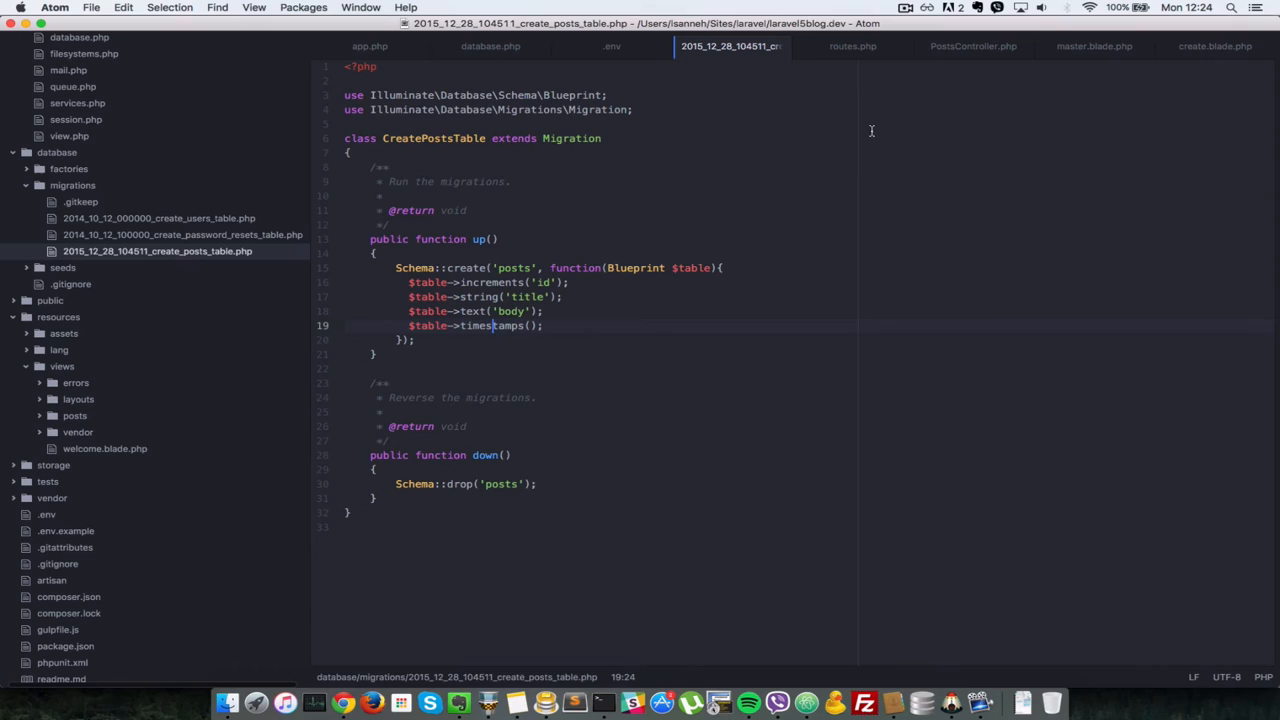
click(1214, 46)
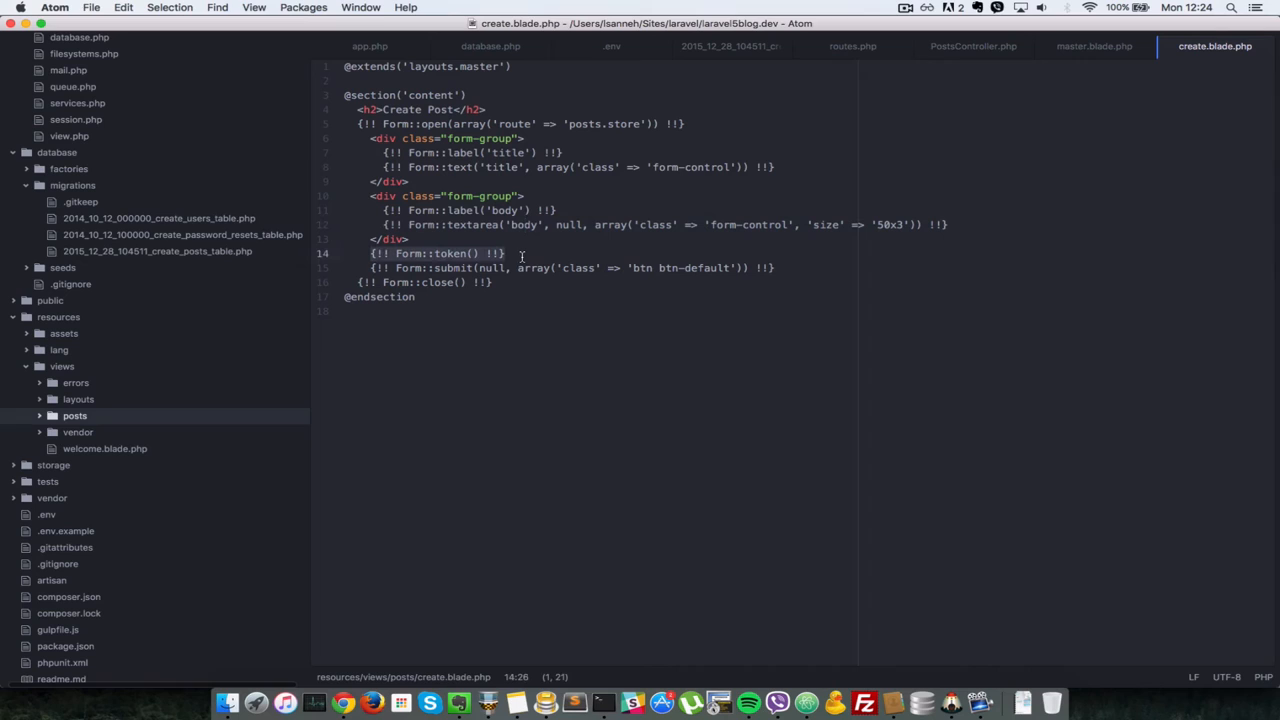
click(508, 252)
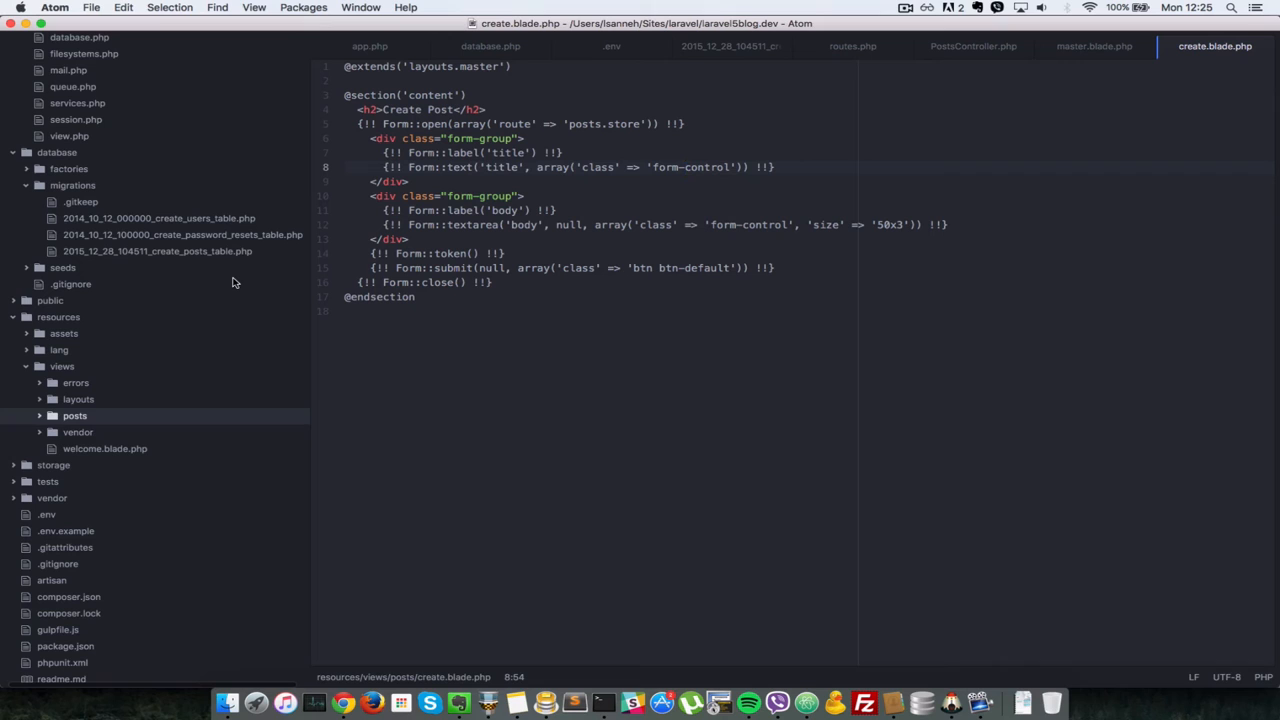
Make PostsController's create() return view('posts.create').
click(972, 46)
text(retrun view('');)
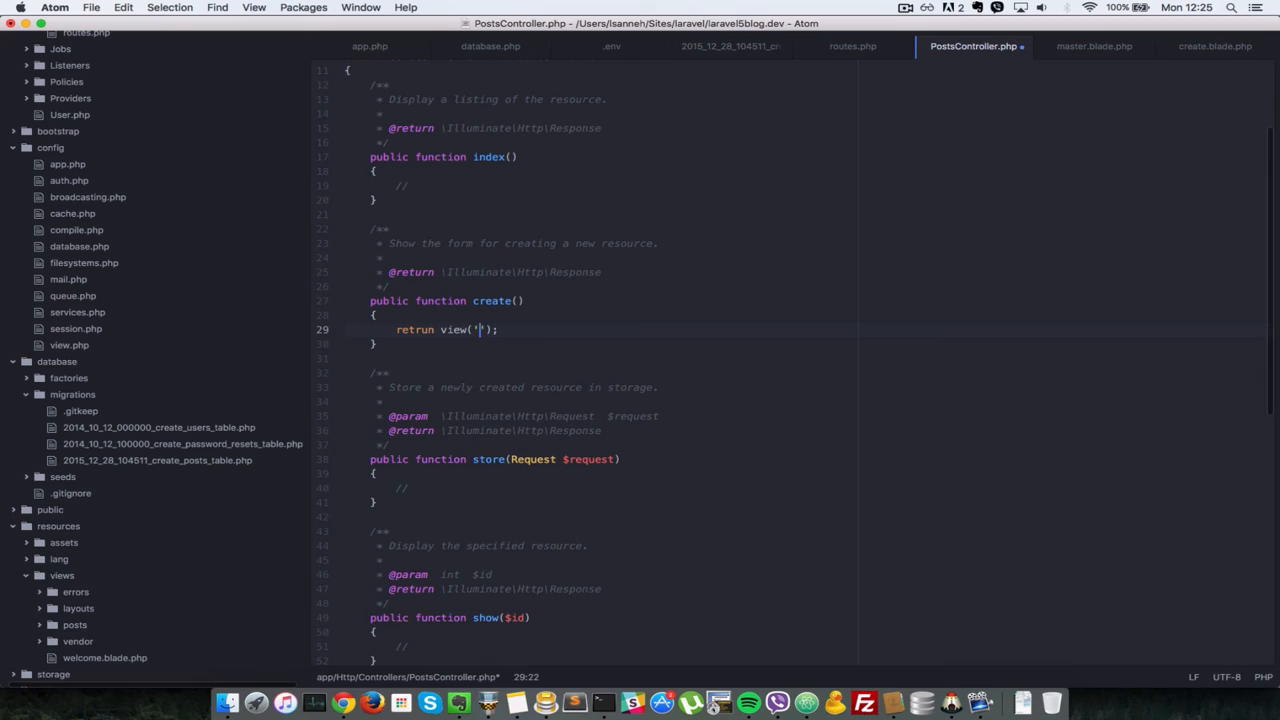
text(posts.create)
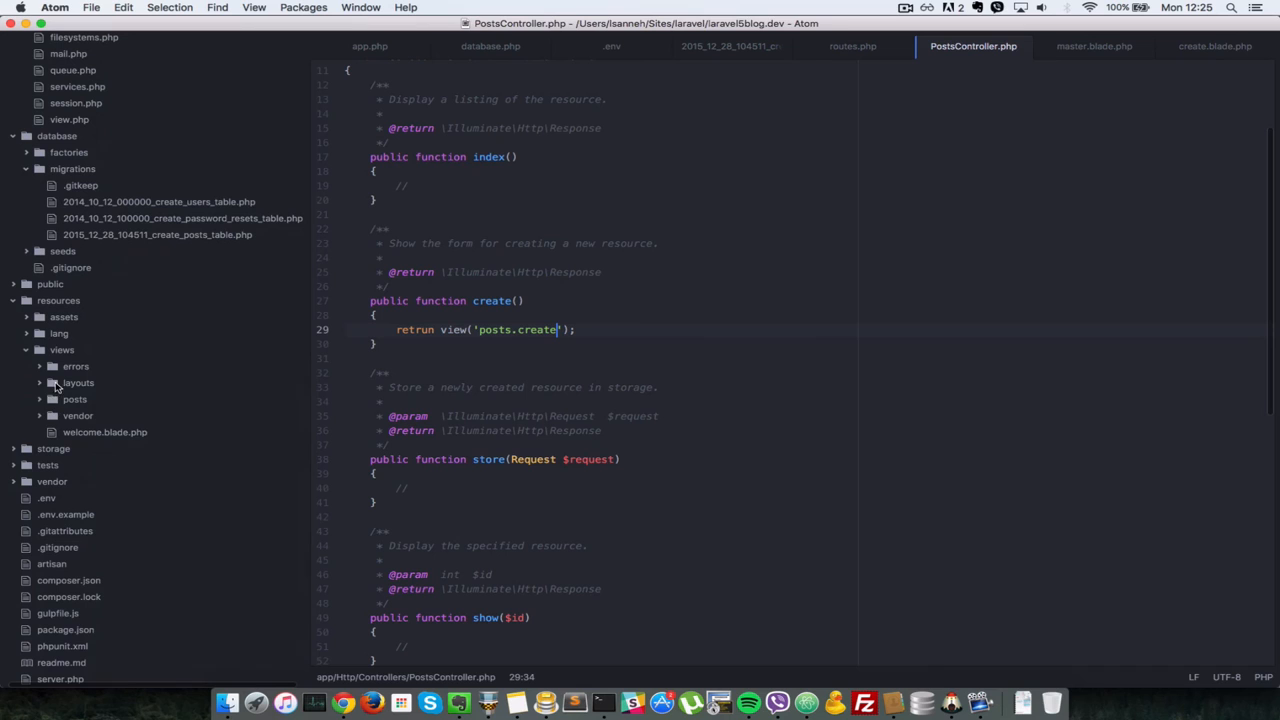
click(344, 704)
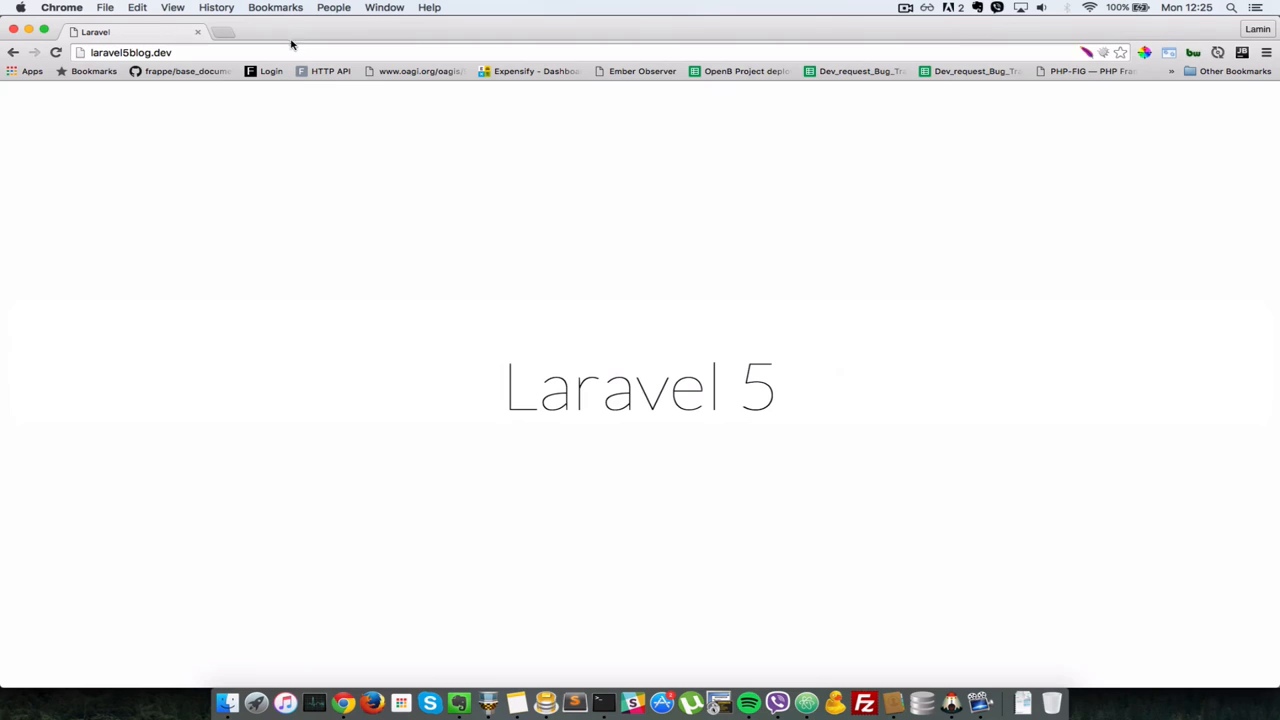
Load laravel5blog.dev/posts/create in Chrome, which shows a parse error on line 29.
text(/posts/create)
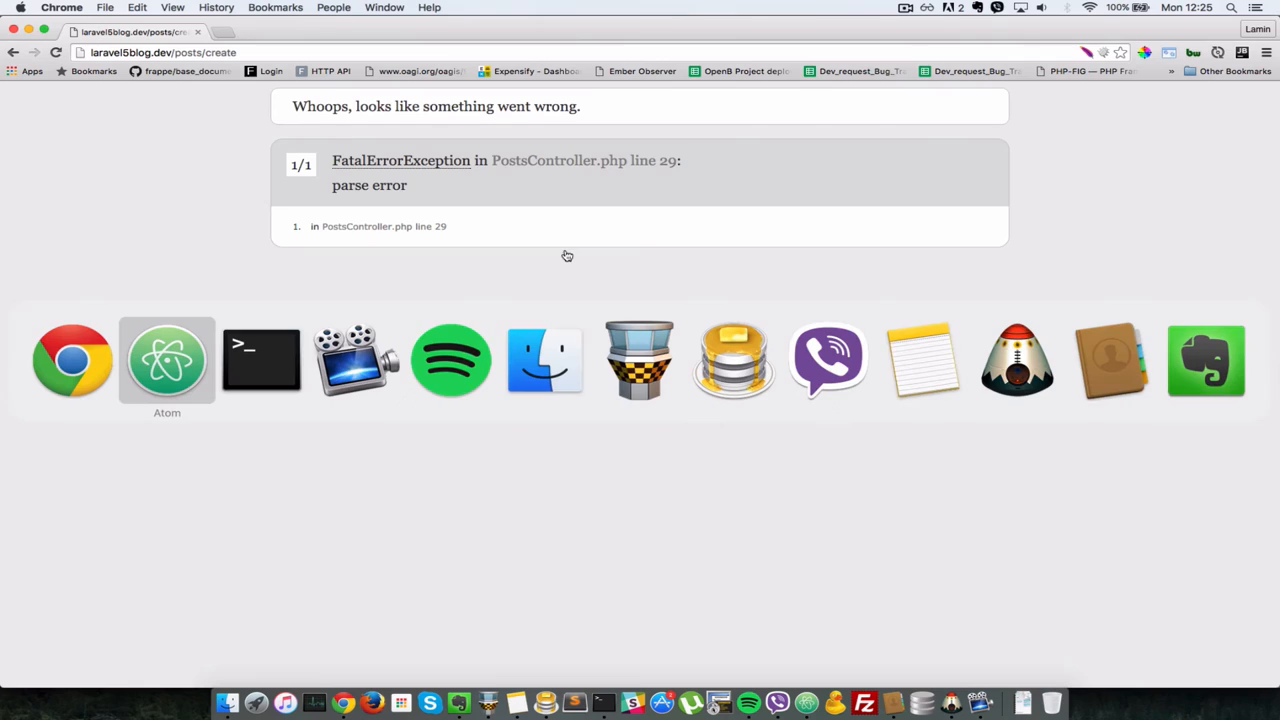
Fix the return view('posts.create'); statement on PostsController line 29.
click(168, 360)
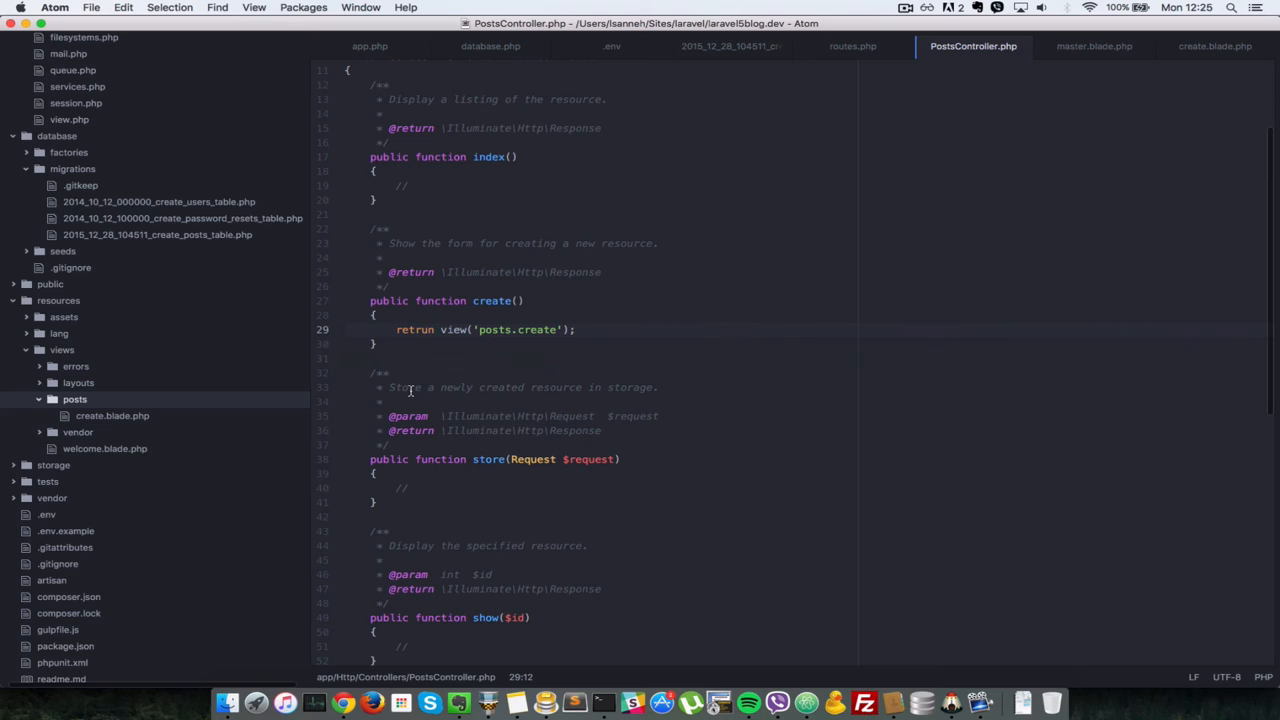
click(342, 704)
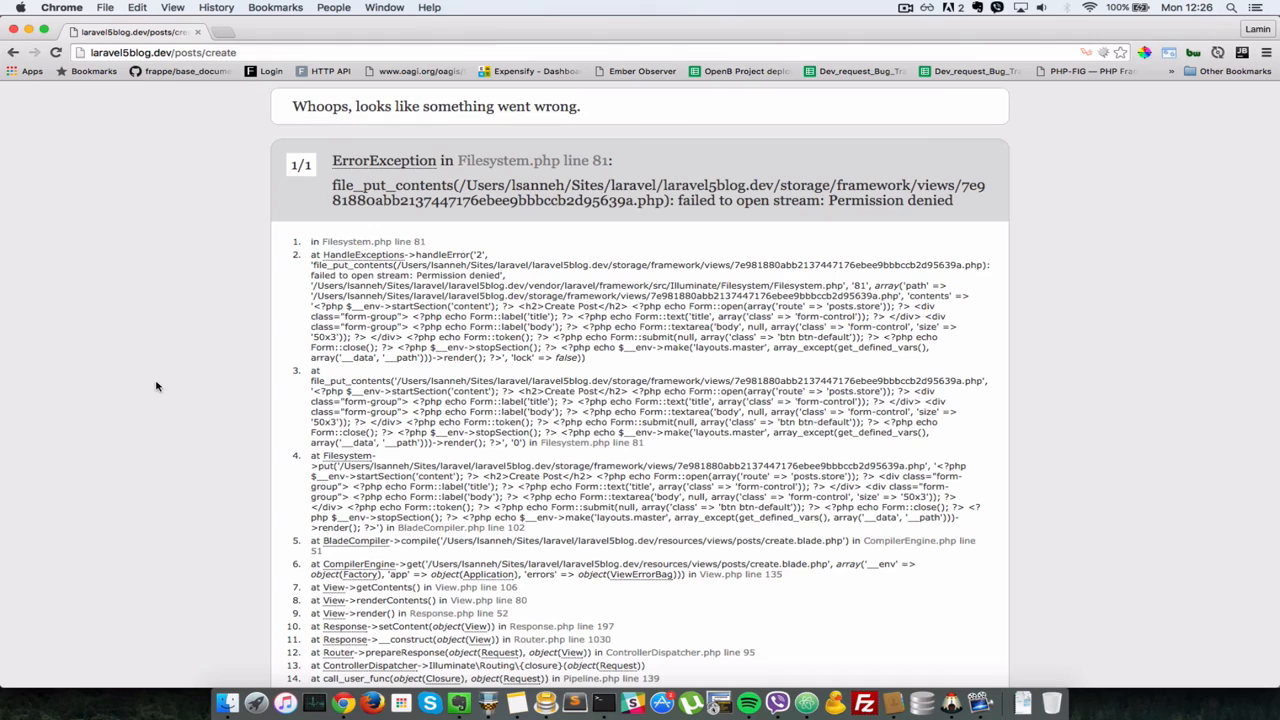
Reload posts/create and select the storage/framework/views permission-denied error text.
double_click(392, 184)
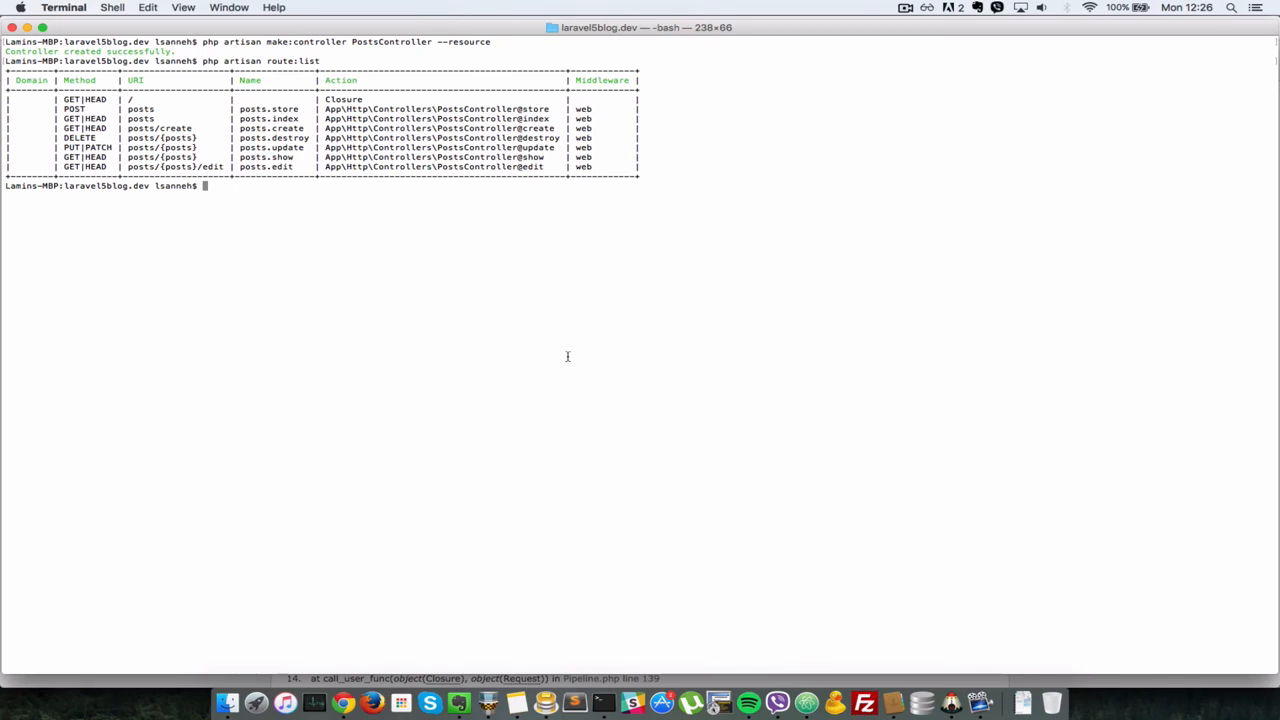
Run sudo chmod 777 on the storage folder and answer the password prompt.
text(sudo chmod 7)
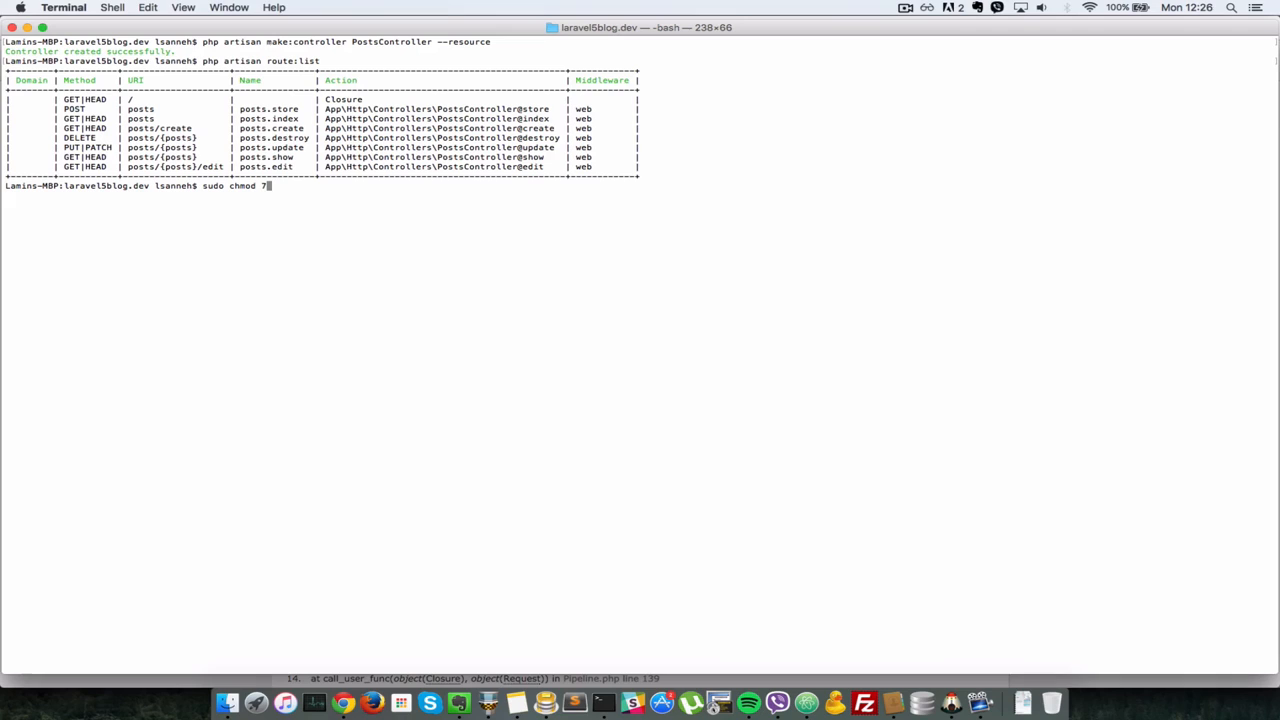
text(77)
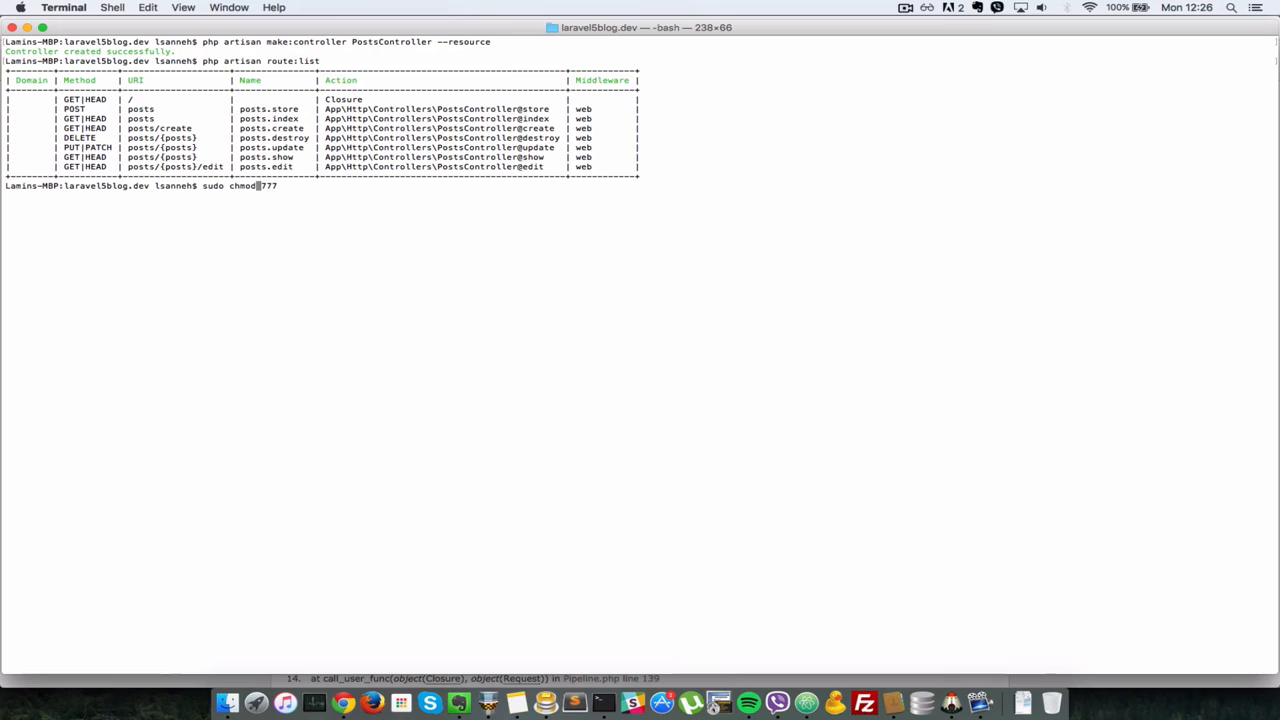
key(Return)
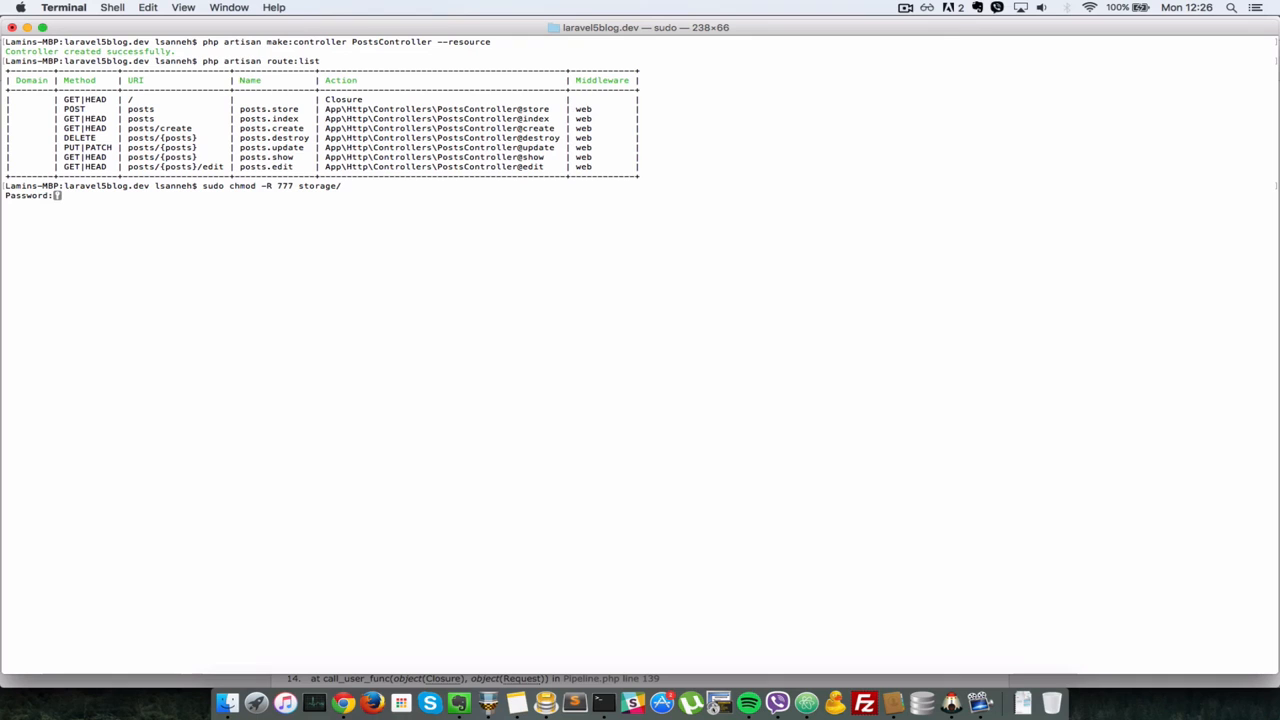
click(342, 700)
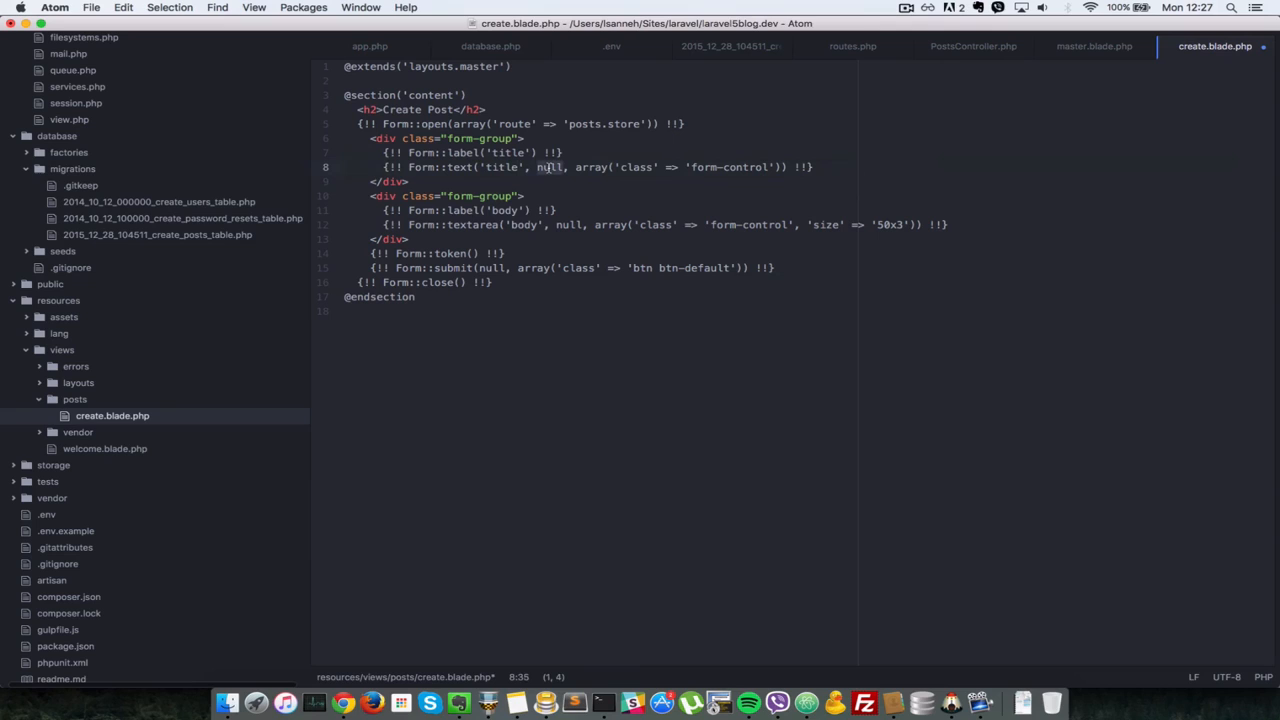
Add null as the default value for Form::text('title') in create.blade.php.
click(616, 168)
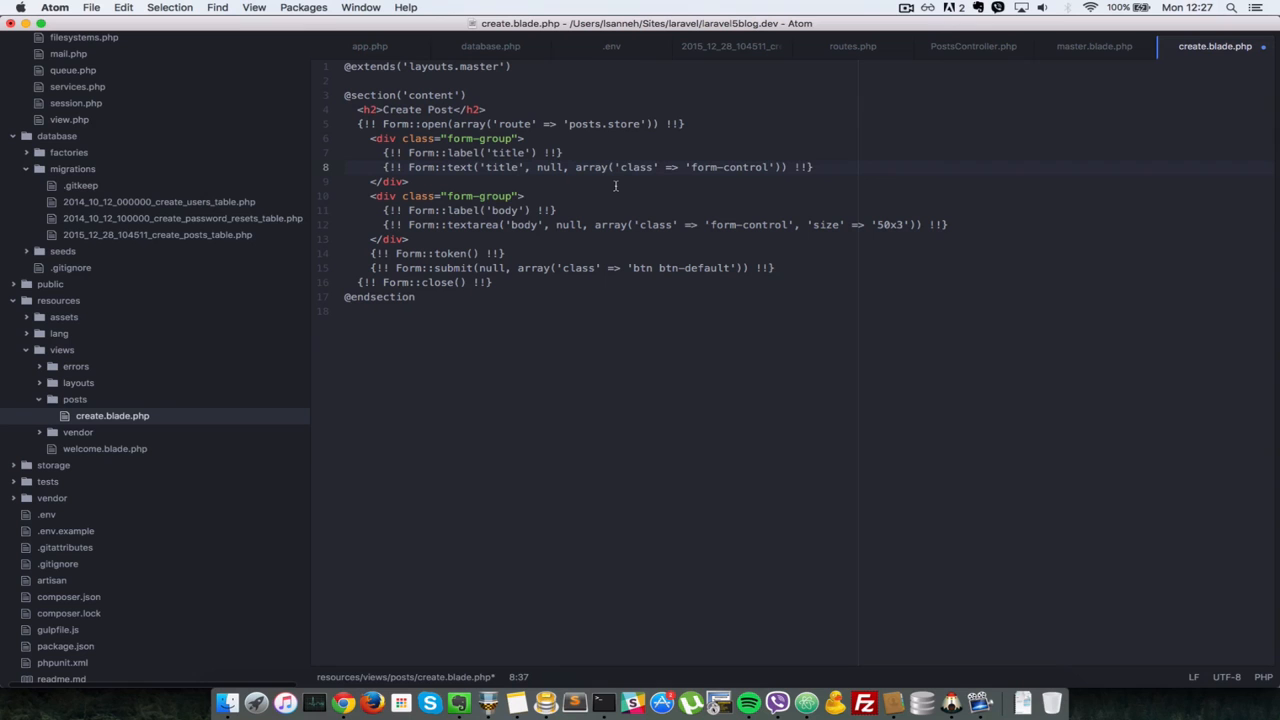
click(342, 702)
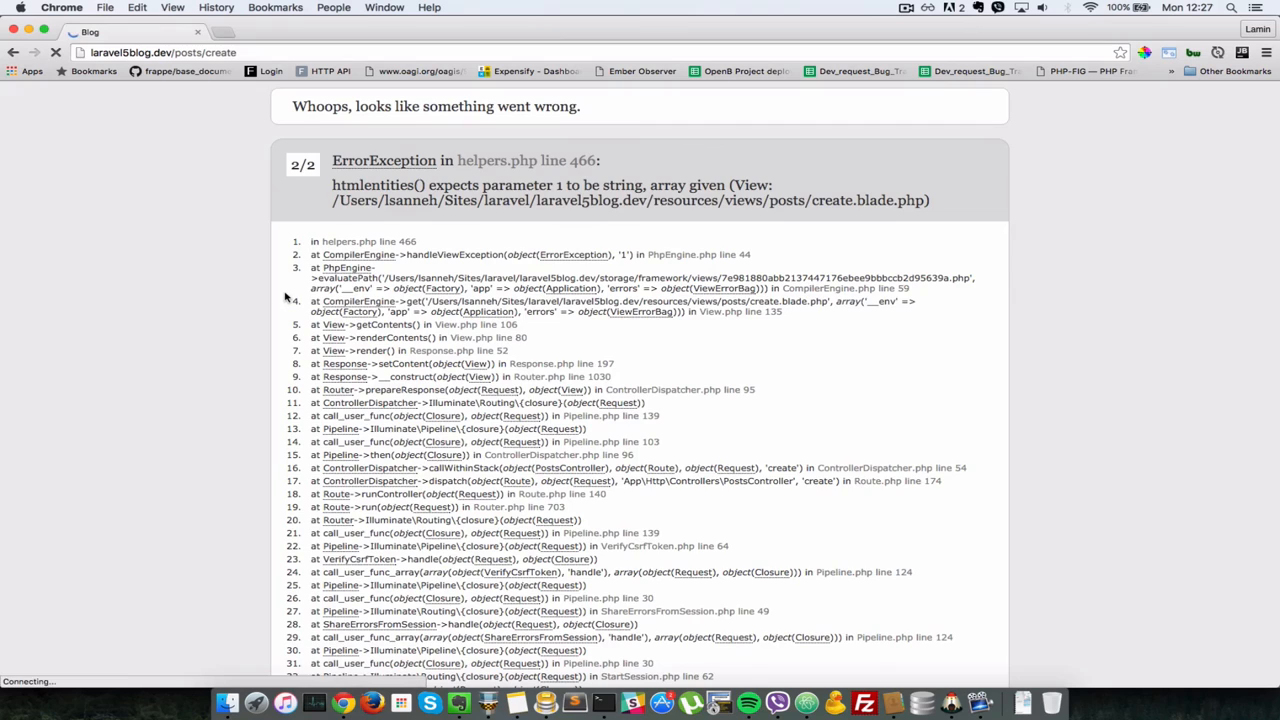